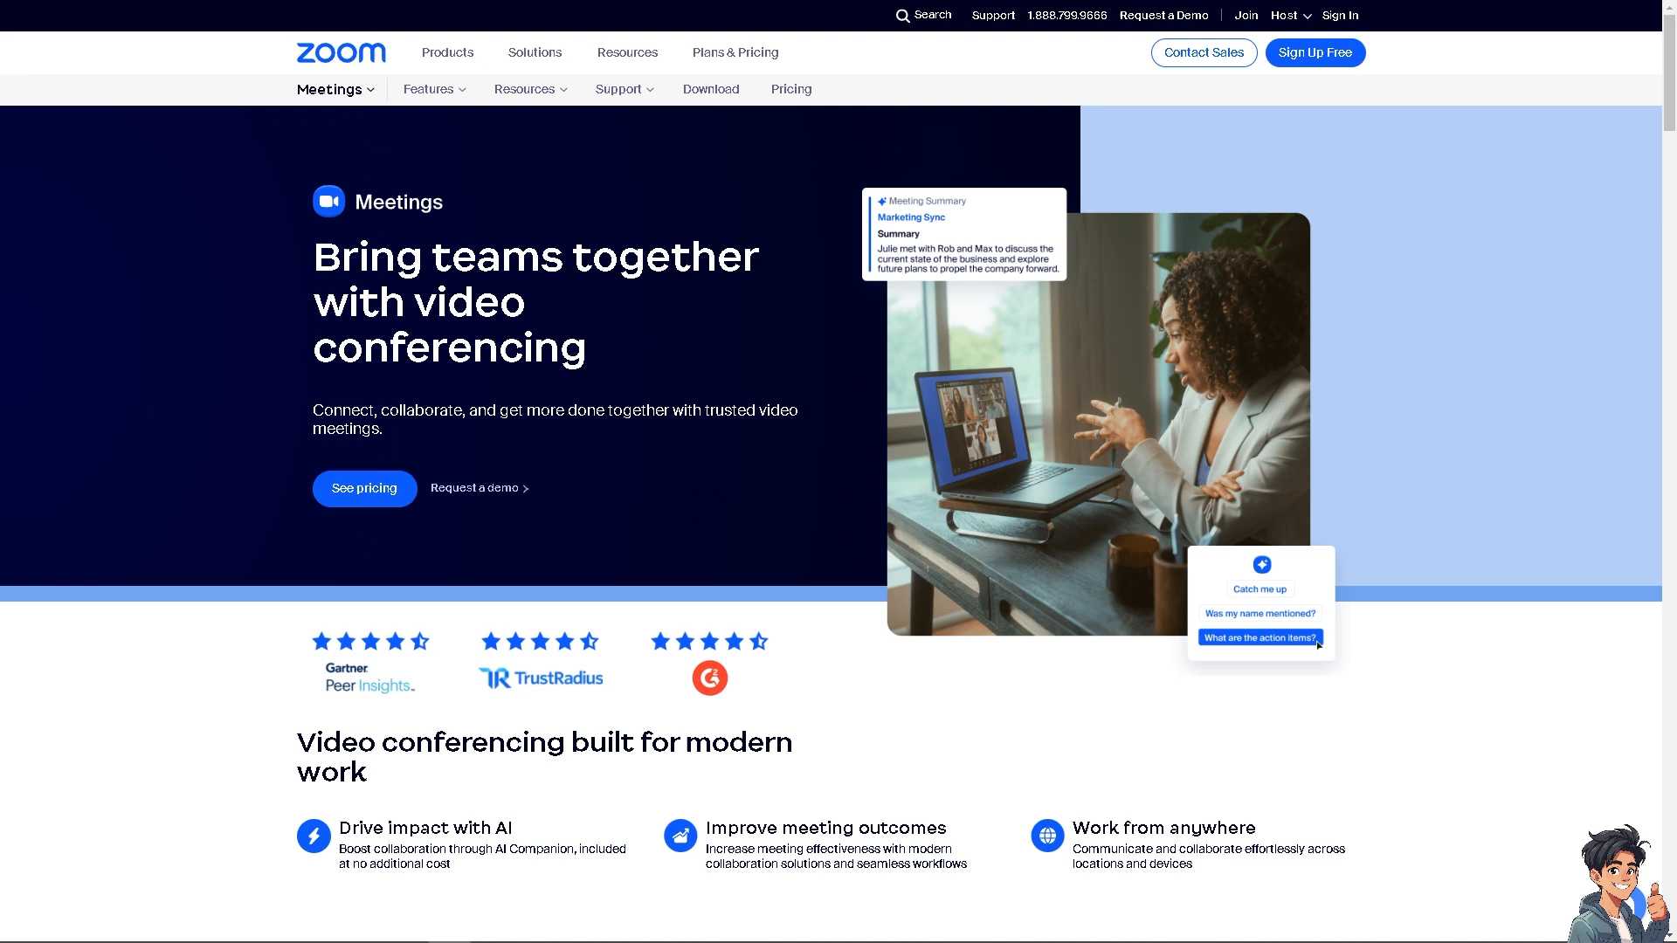
pyautogui.moveTo(1289, 81)
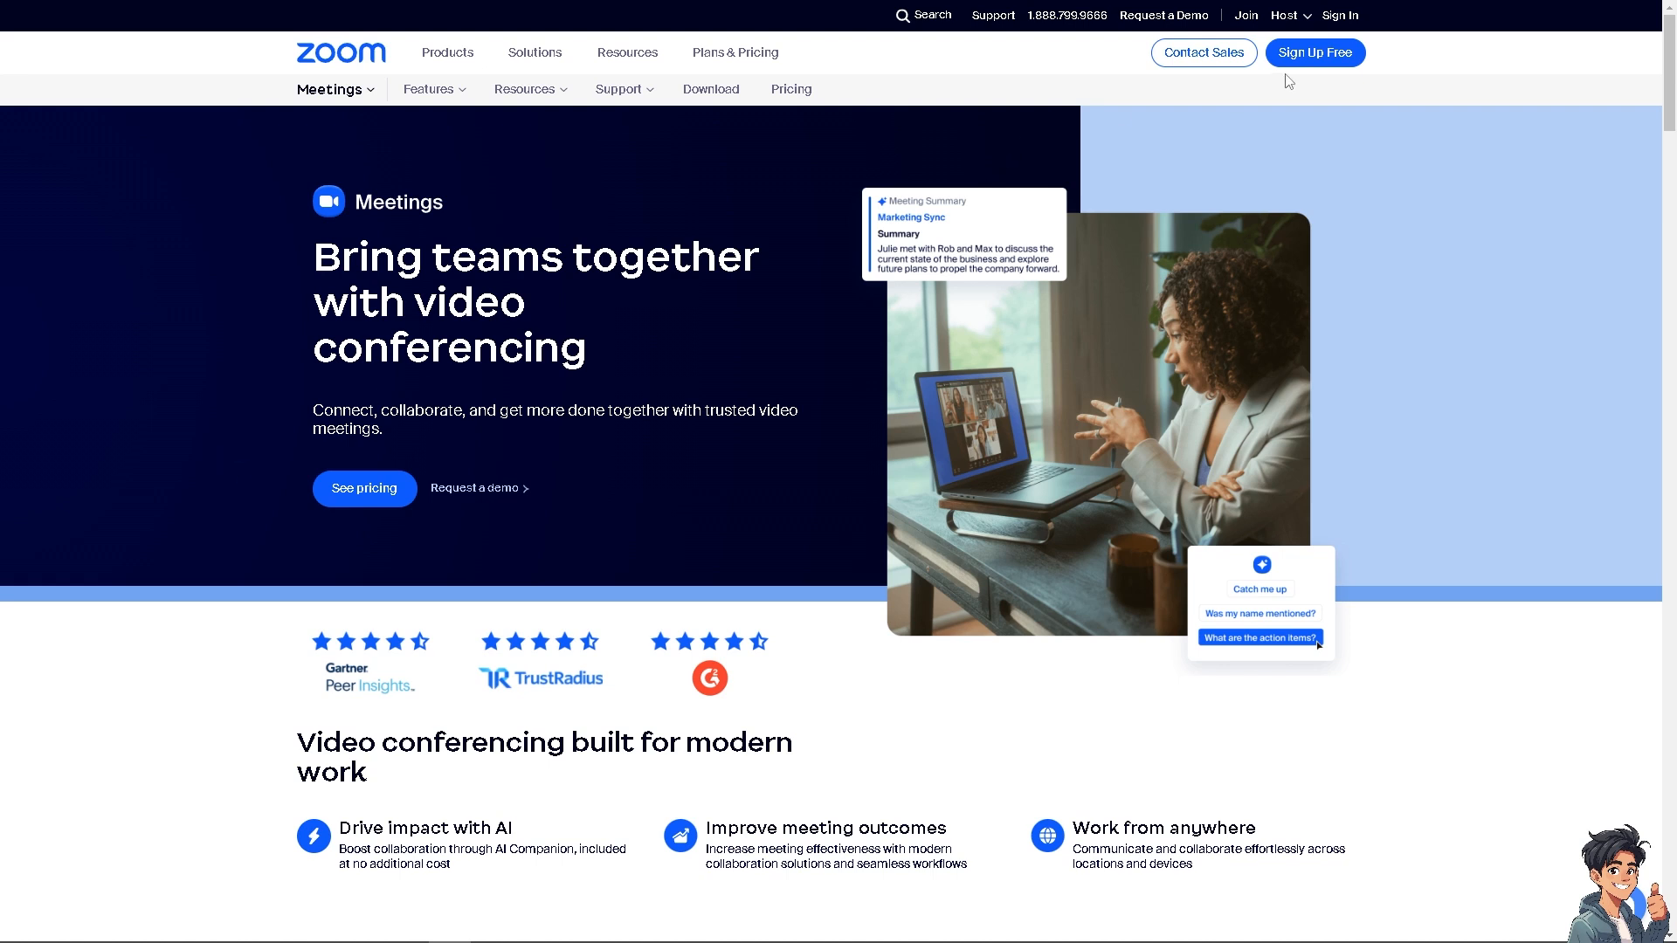
pyautogui.moveTo(666, 139)
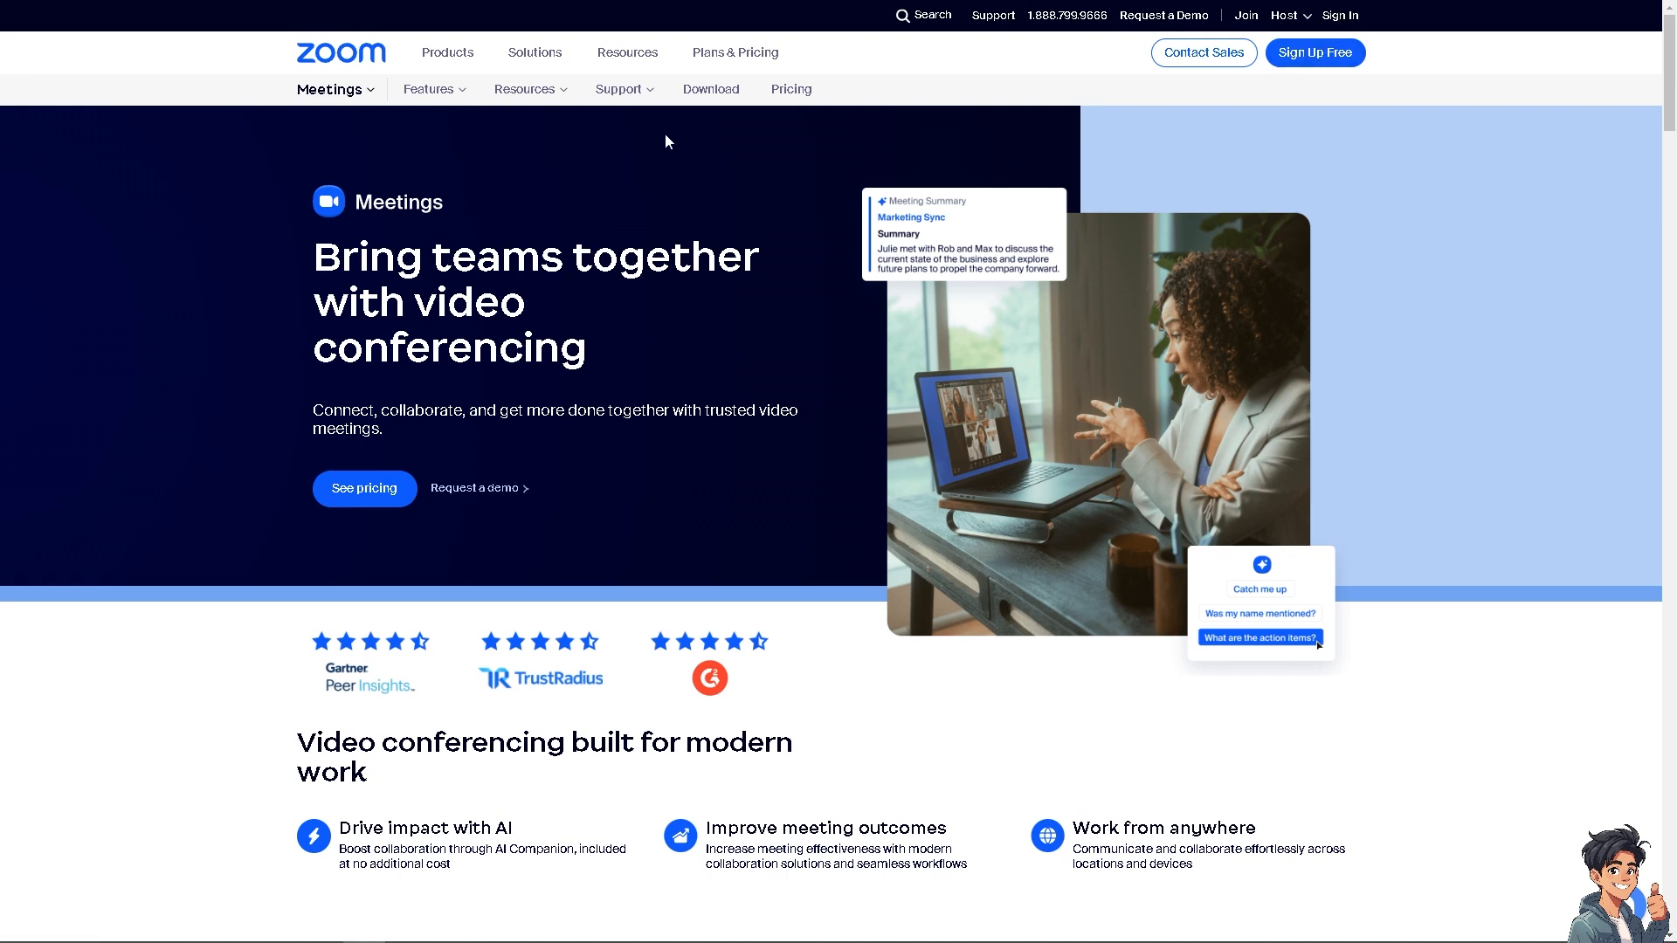
# - Go to the sign-in page from the Zoom homepage's top navigation bar
pyautogui.click(1339, 14)
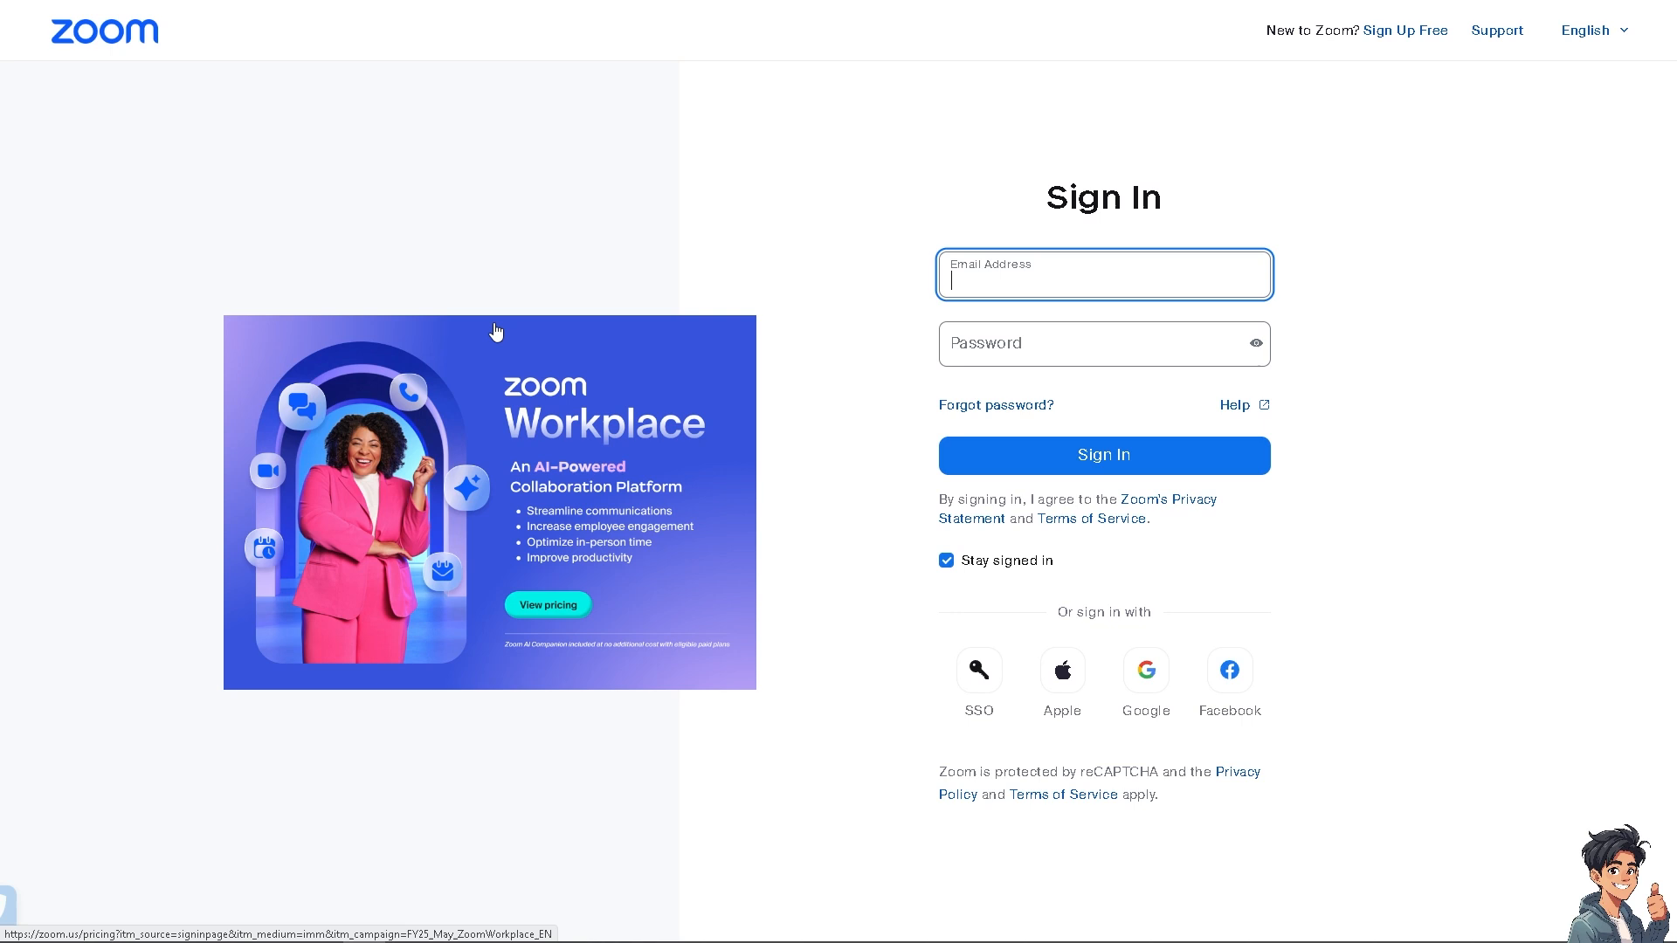
pyautogui.moveTo(1460, 48)
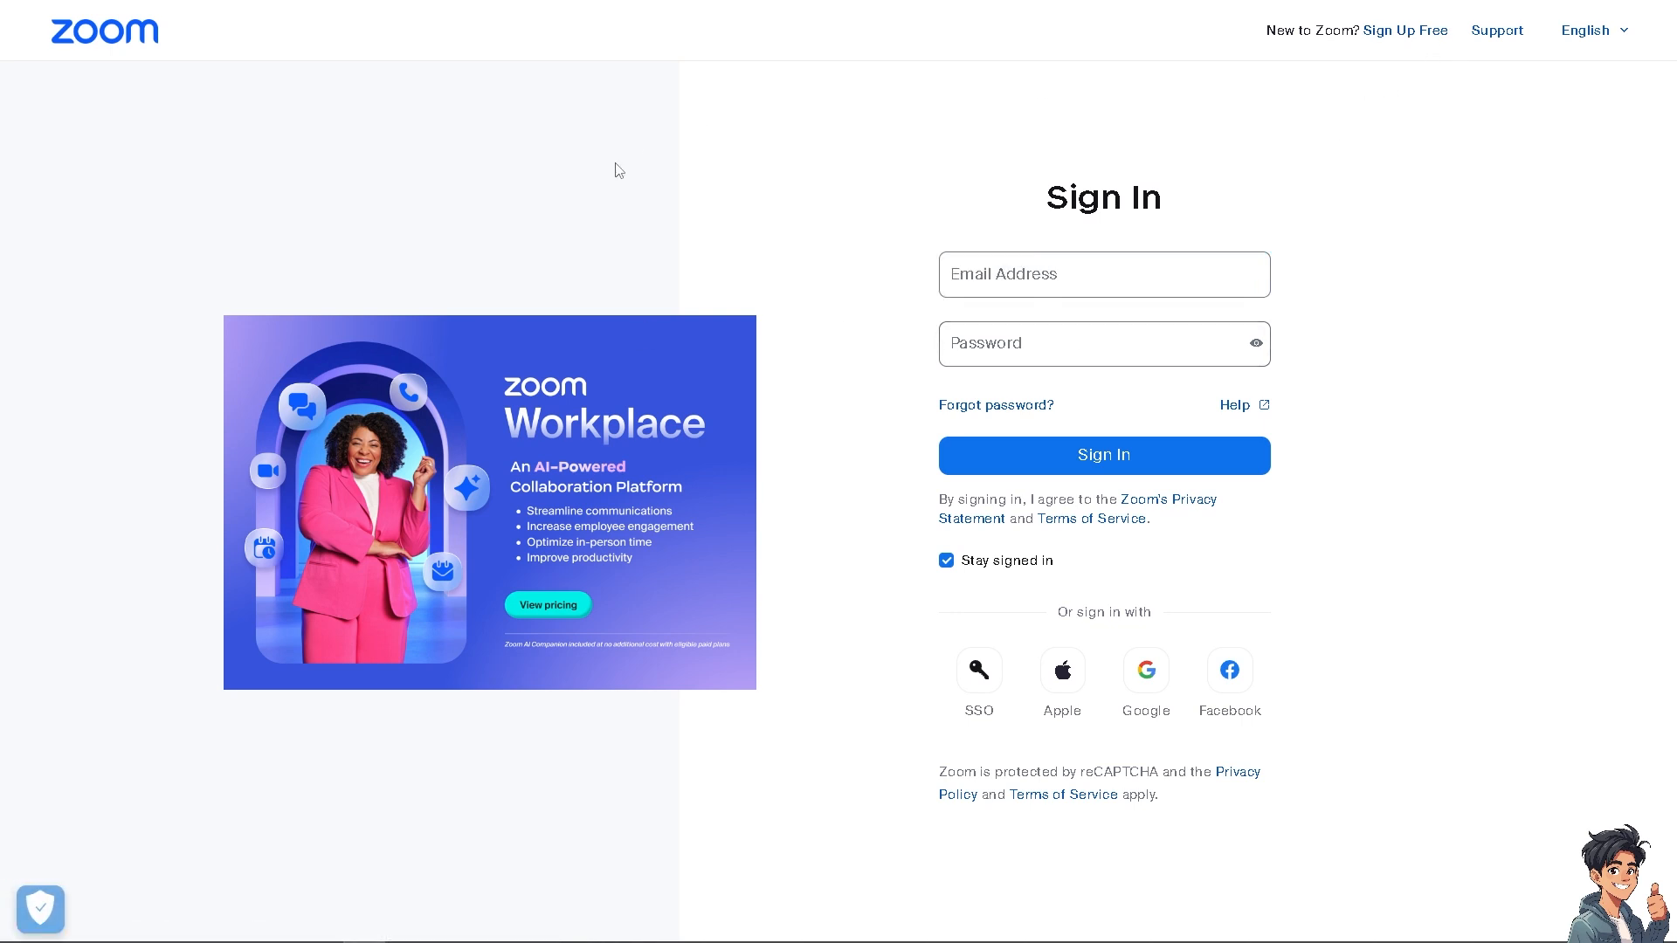
# - Open the Zoom desktop app's Settings window via the gear icon
pyautogui.click(1406, 29)
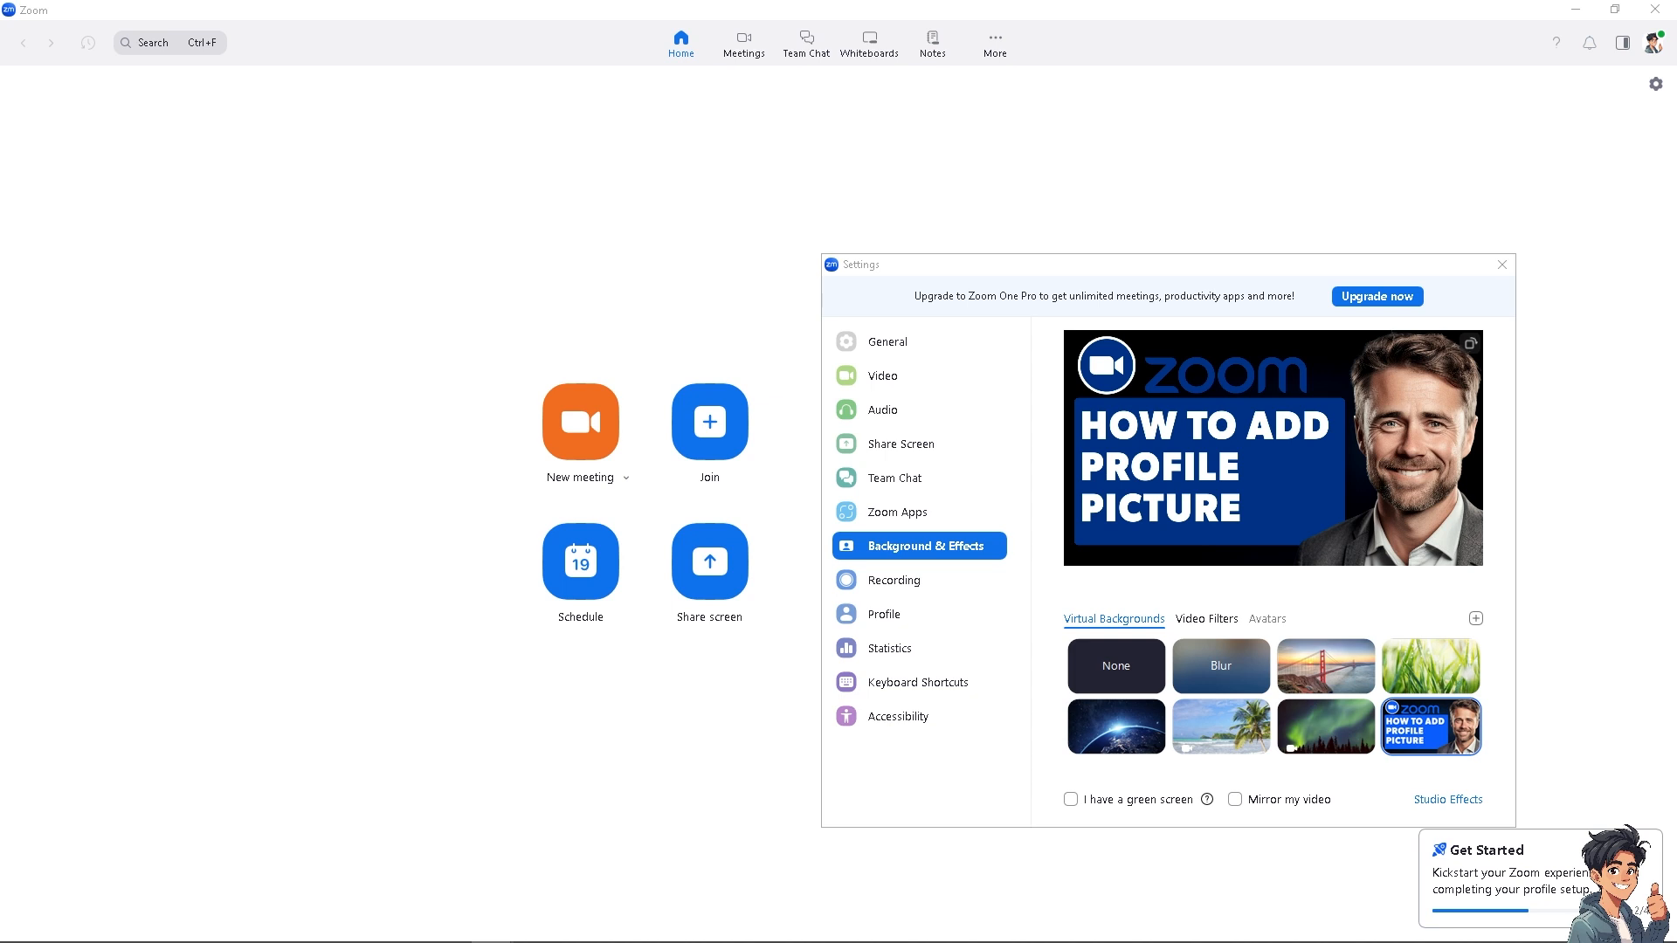
pyautogui.moveTo(1125, 280)
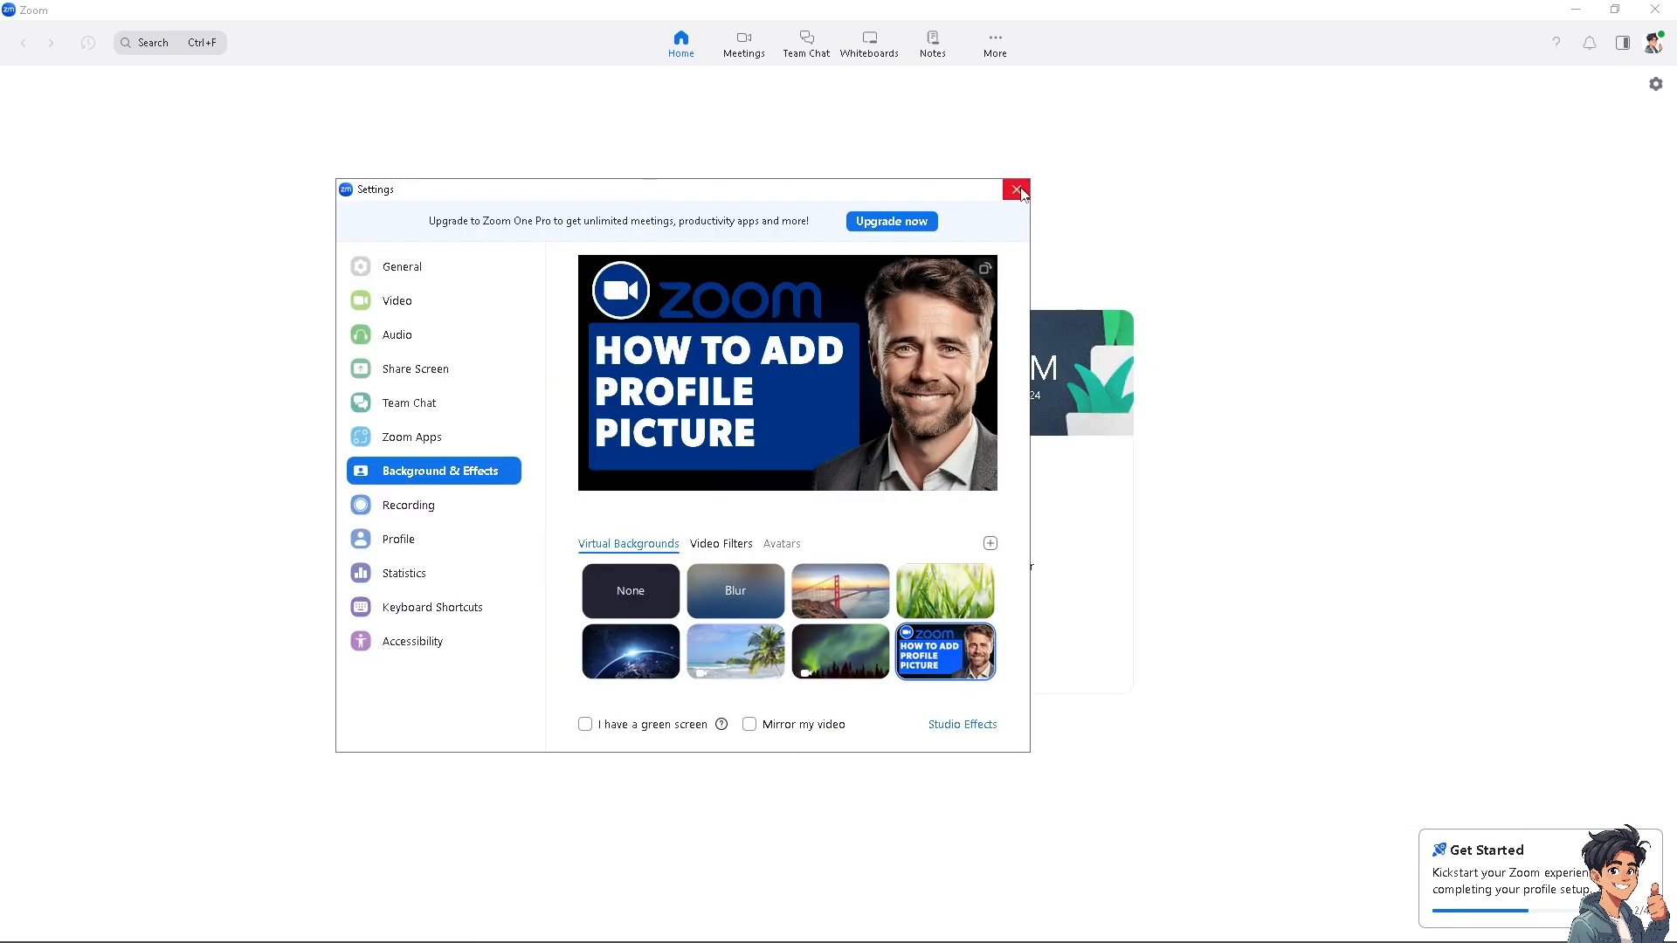
# - Close the Settings window, returning to the Zoom home screen
pyautogui.click(1015, 190)
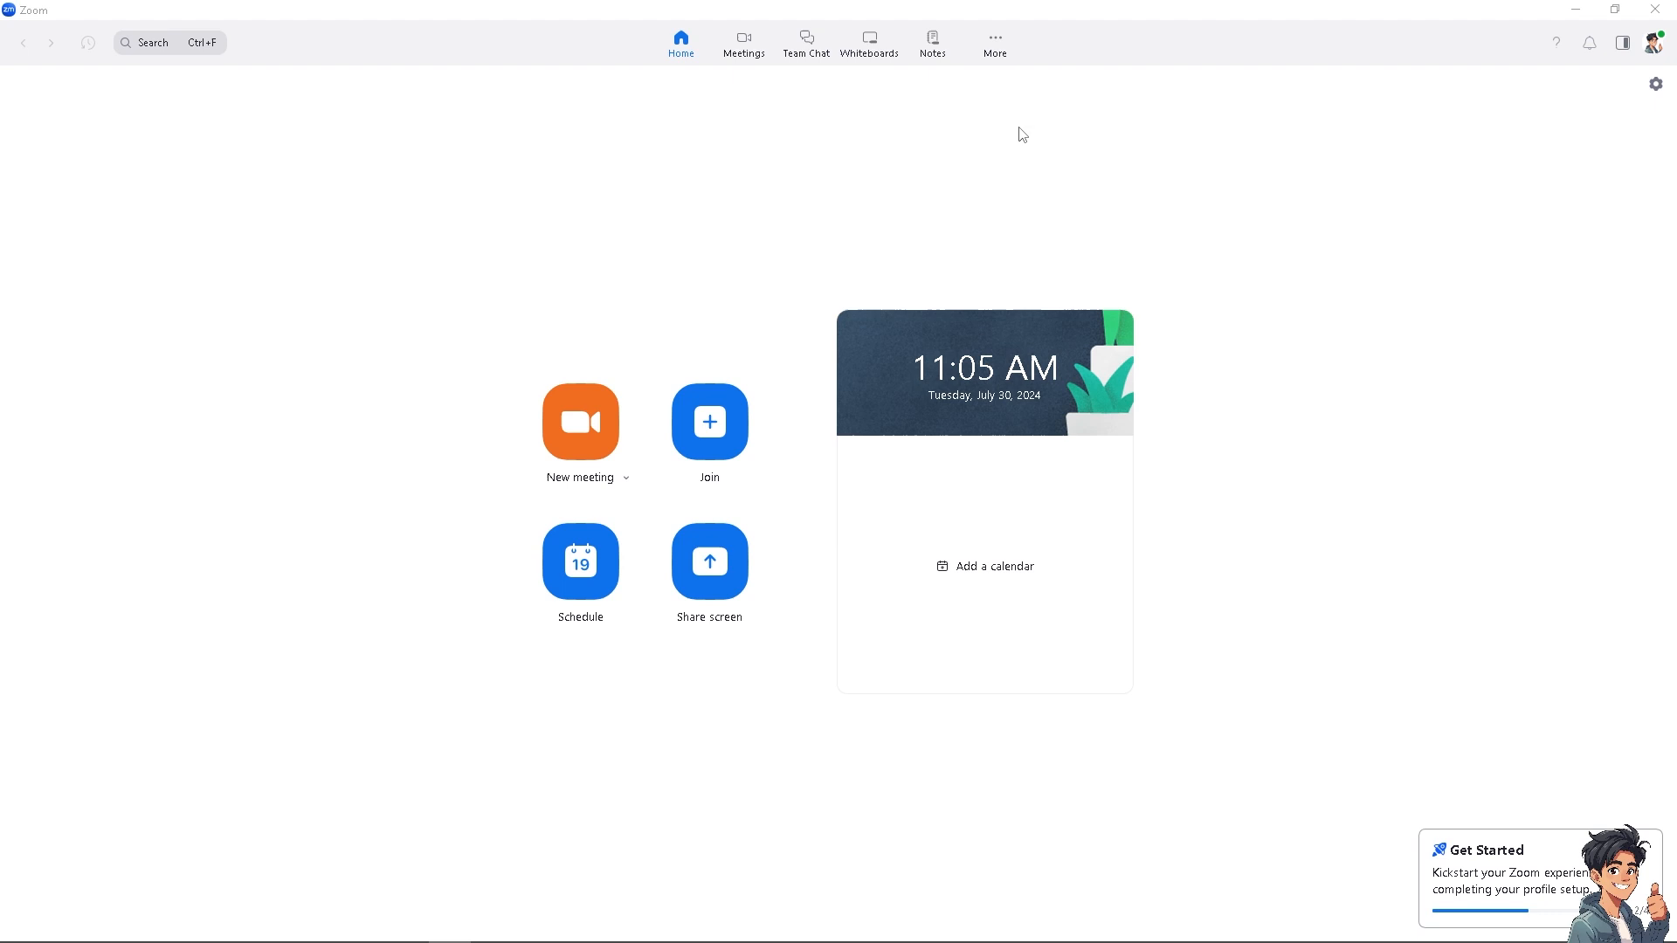
pyautogui.moveTo(1659, 51)
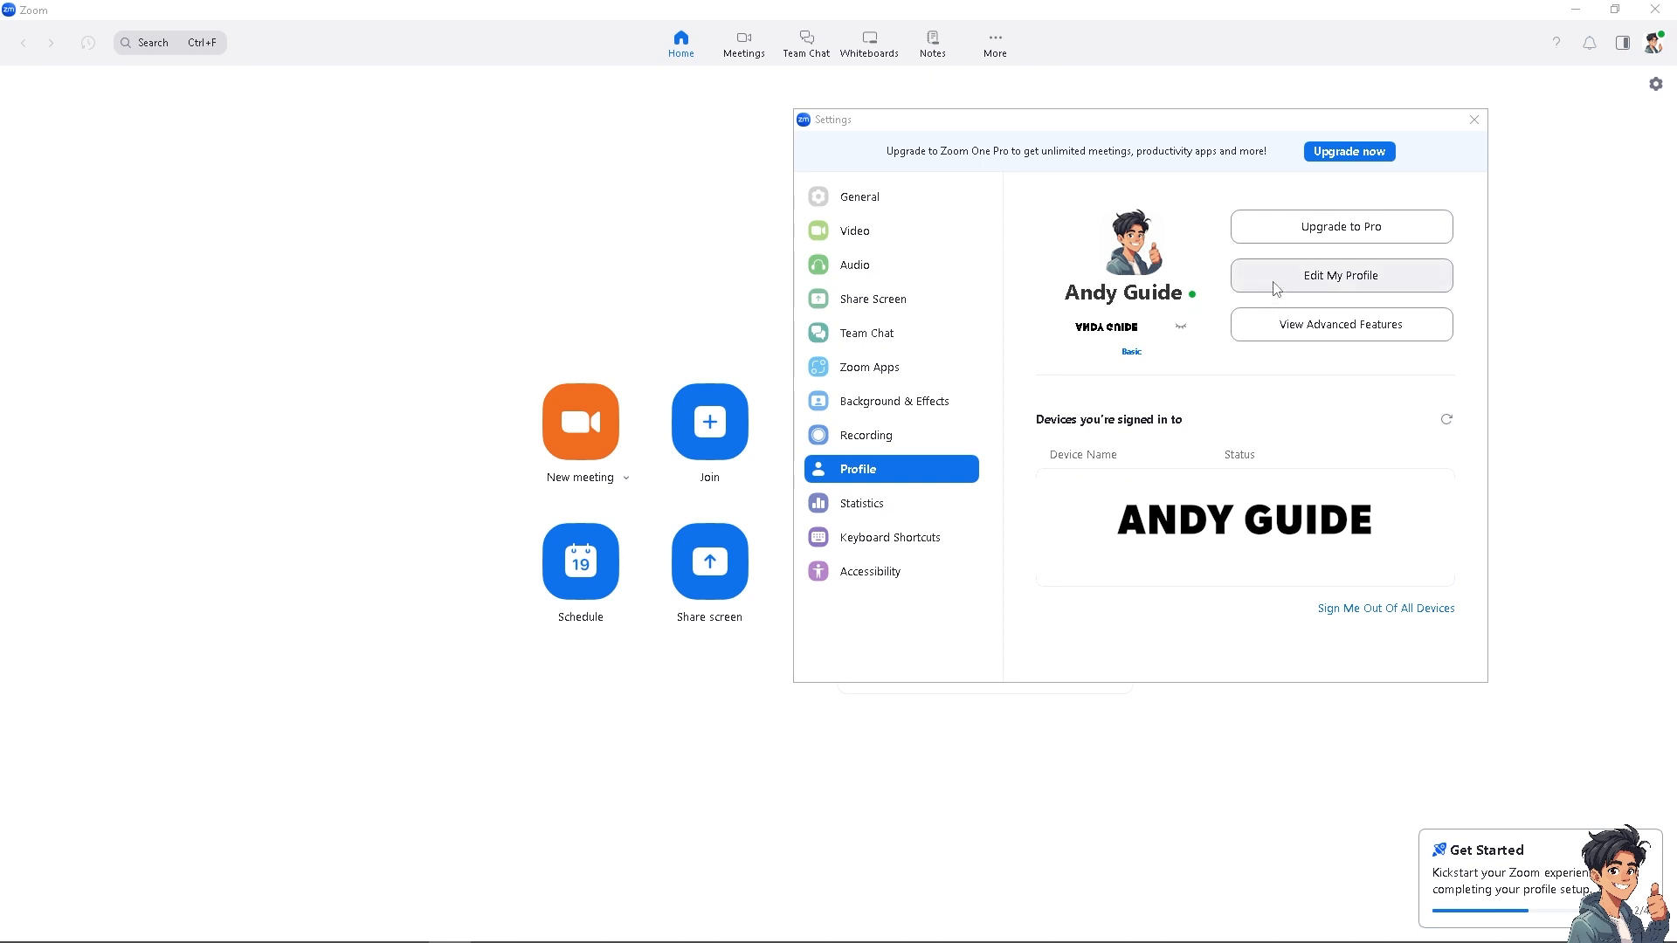
pyautogui.moveTo(1149, 767)
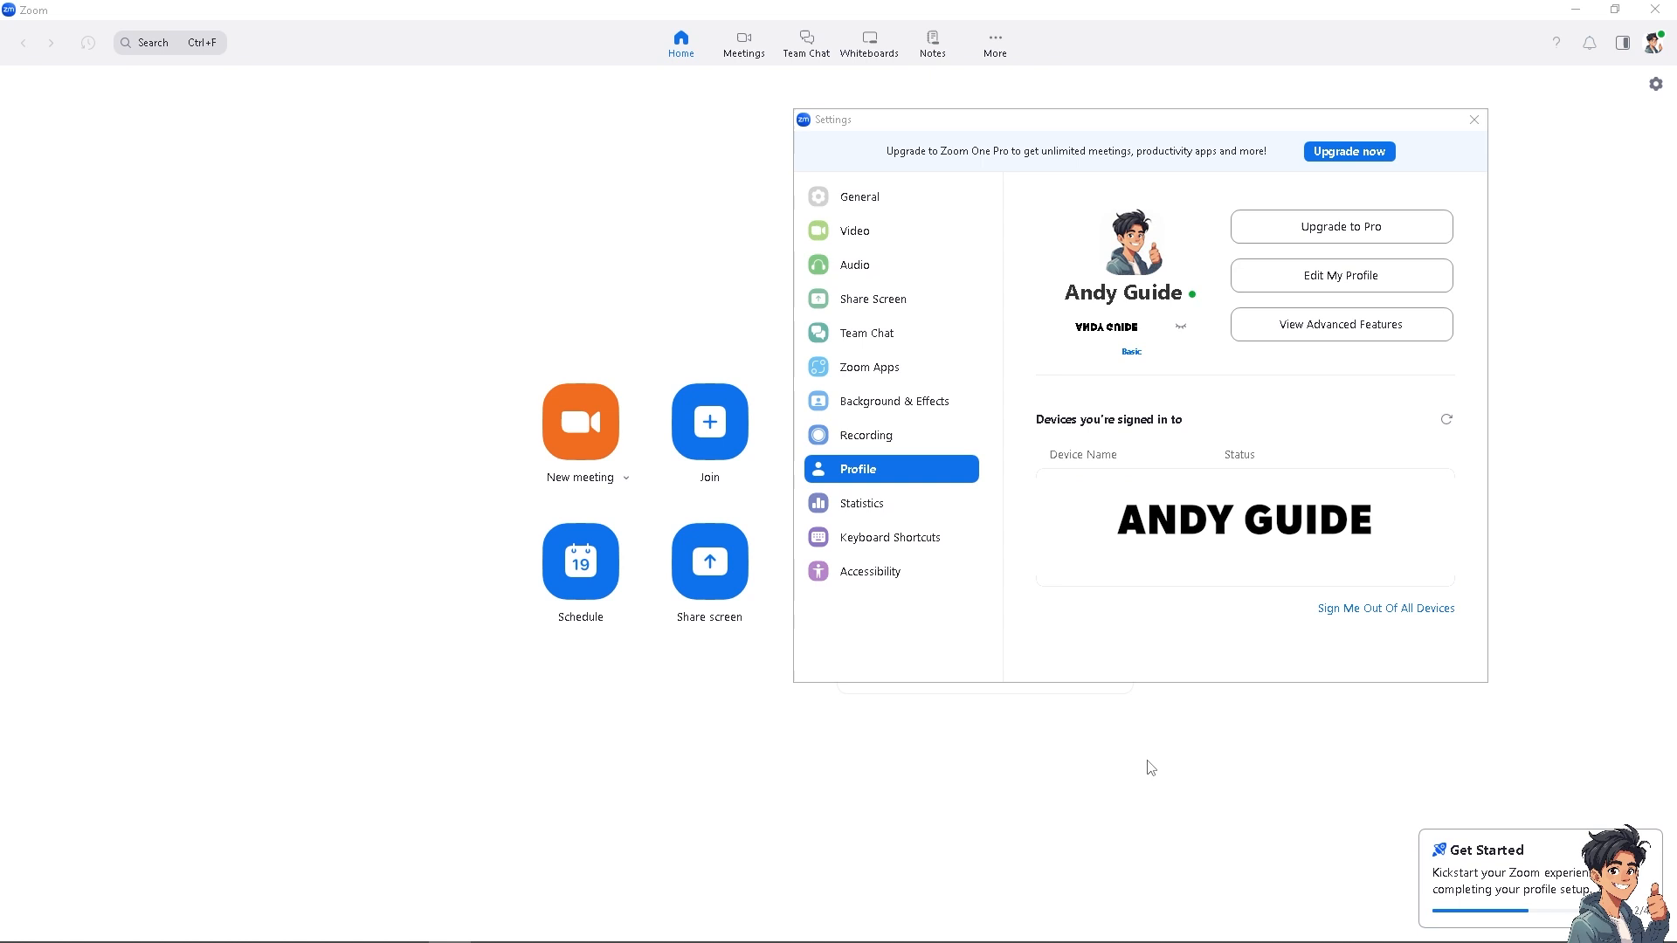
pyautogui.moveTo(14, 804)
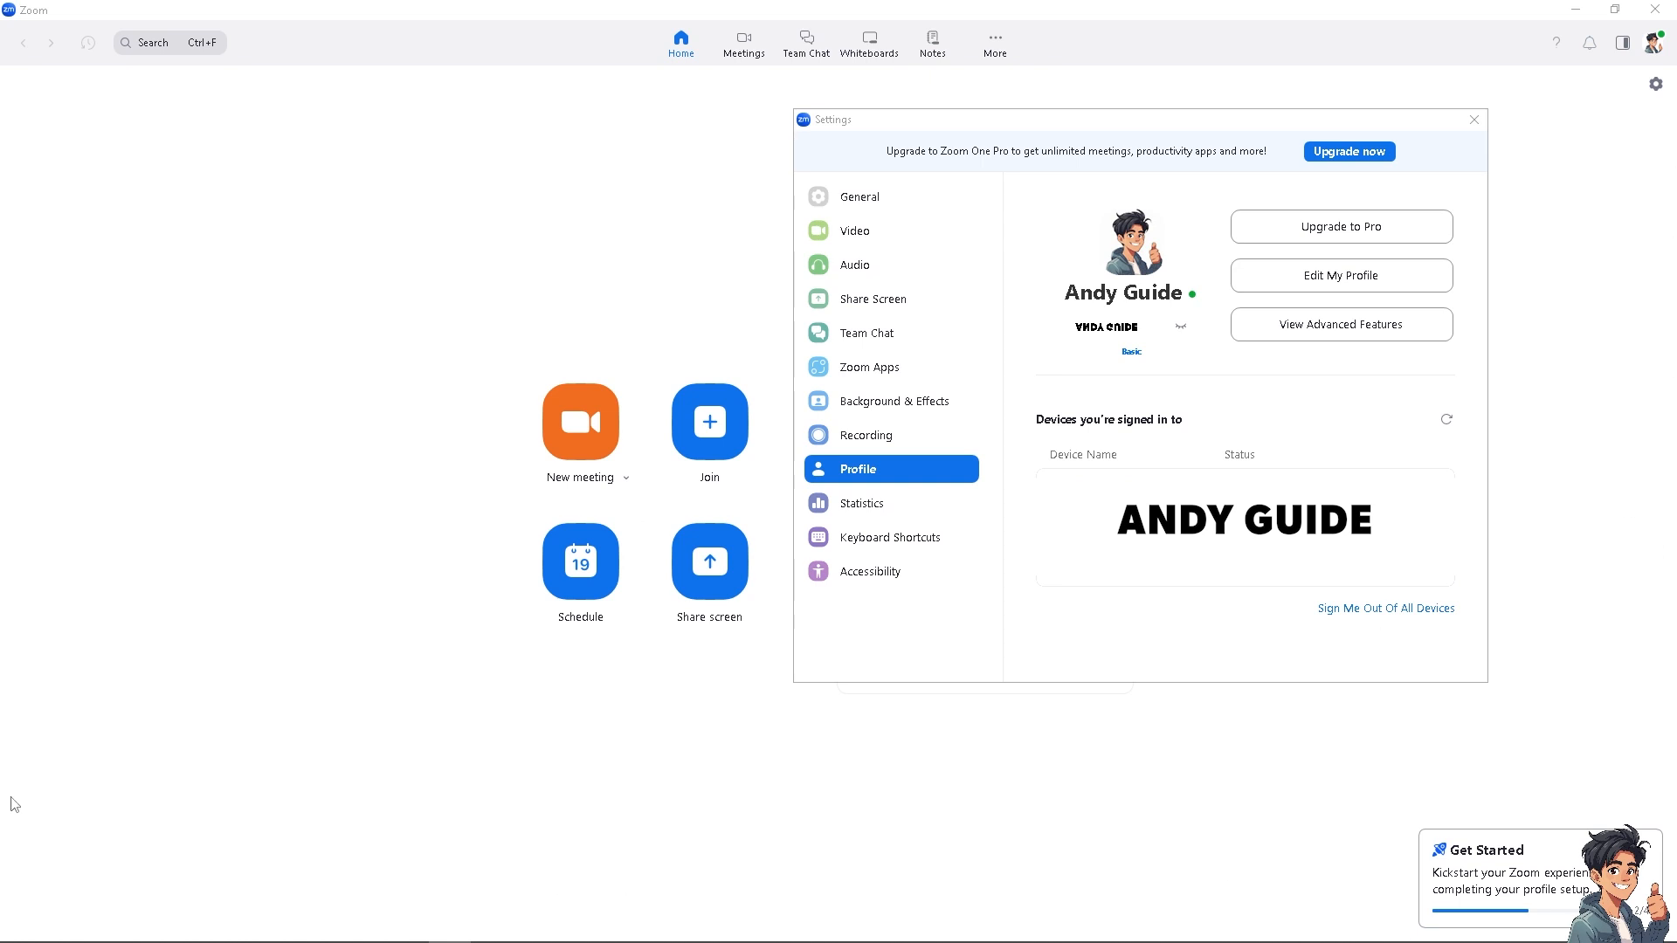
# - Start editing the profile picture, loading the smiling man's photo for cropping
pyautogui.click(1129, 246)
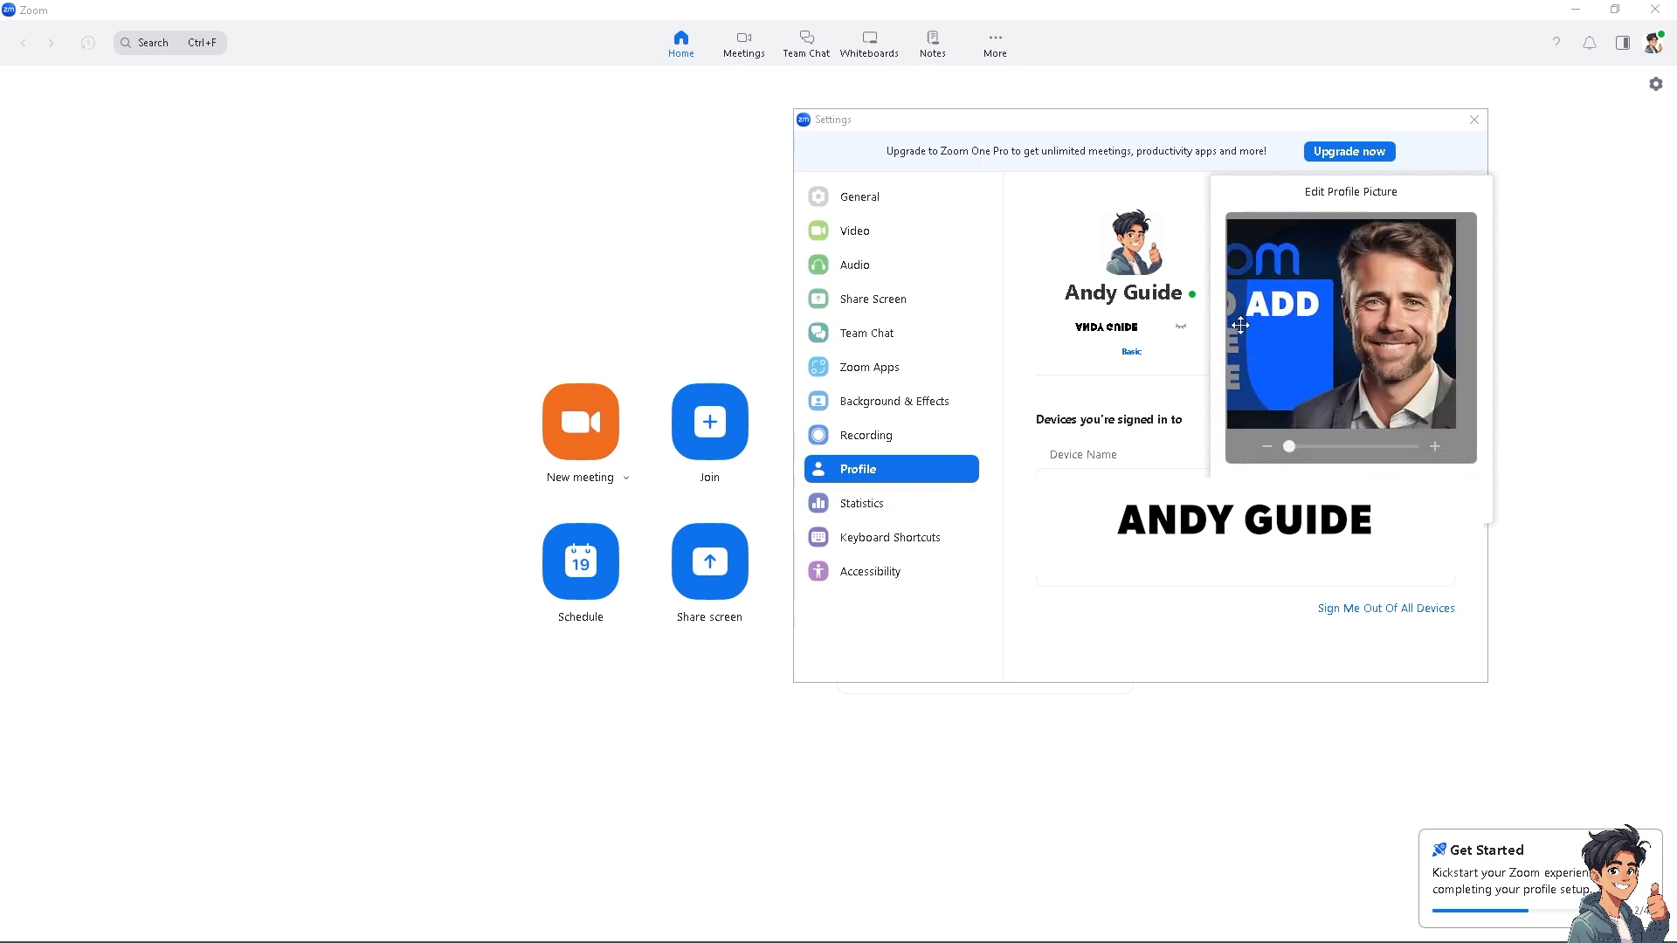
pyautogui.moveTo(606, 457)
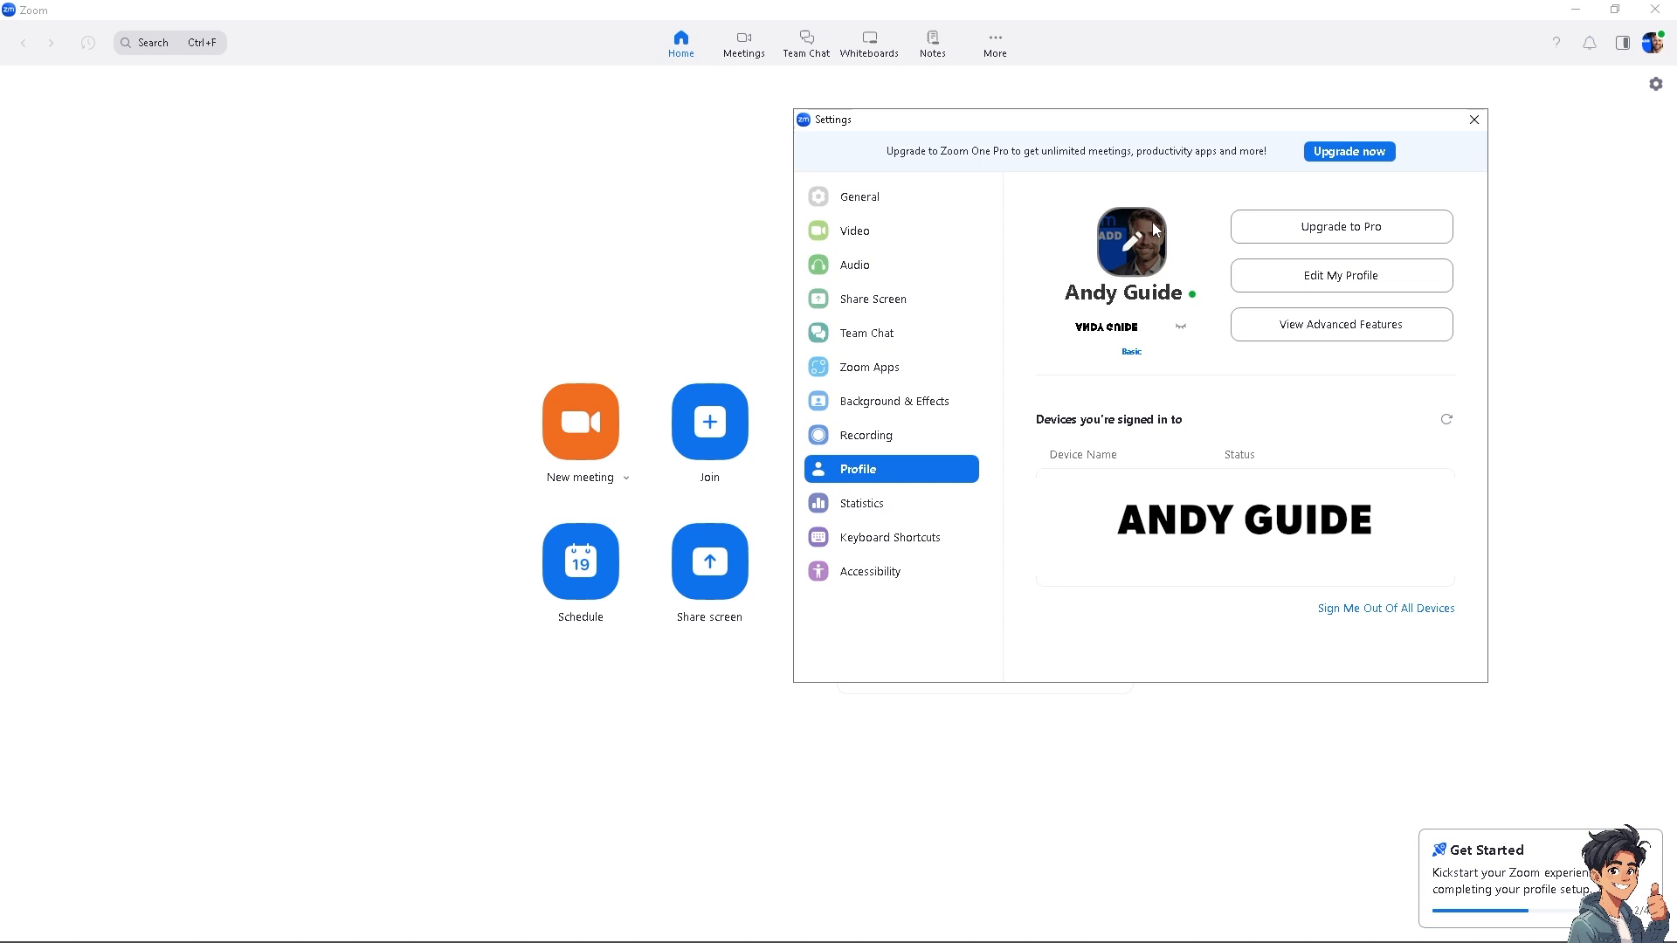
pyautogui.moveTo(1144, 249)
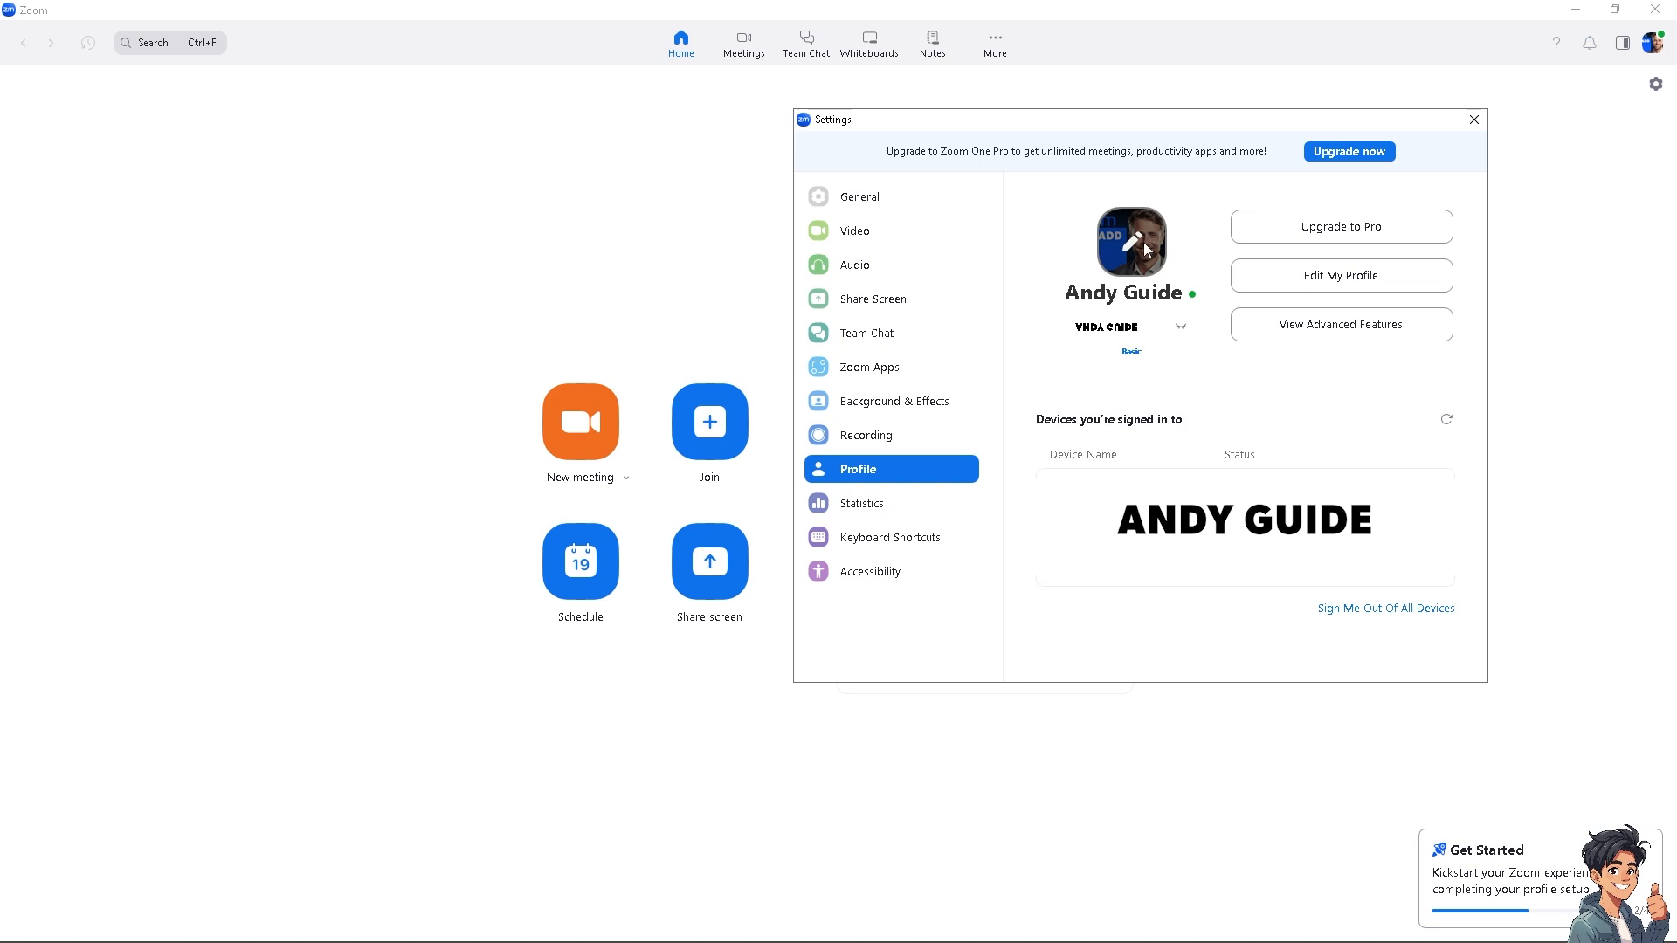
pyautogui.moveTo(1186, 234)
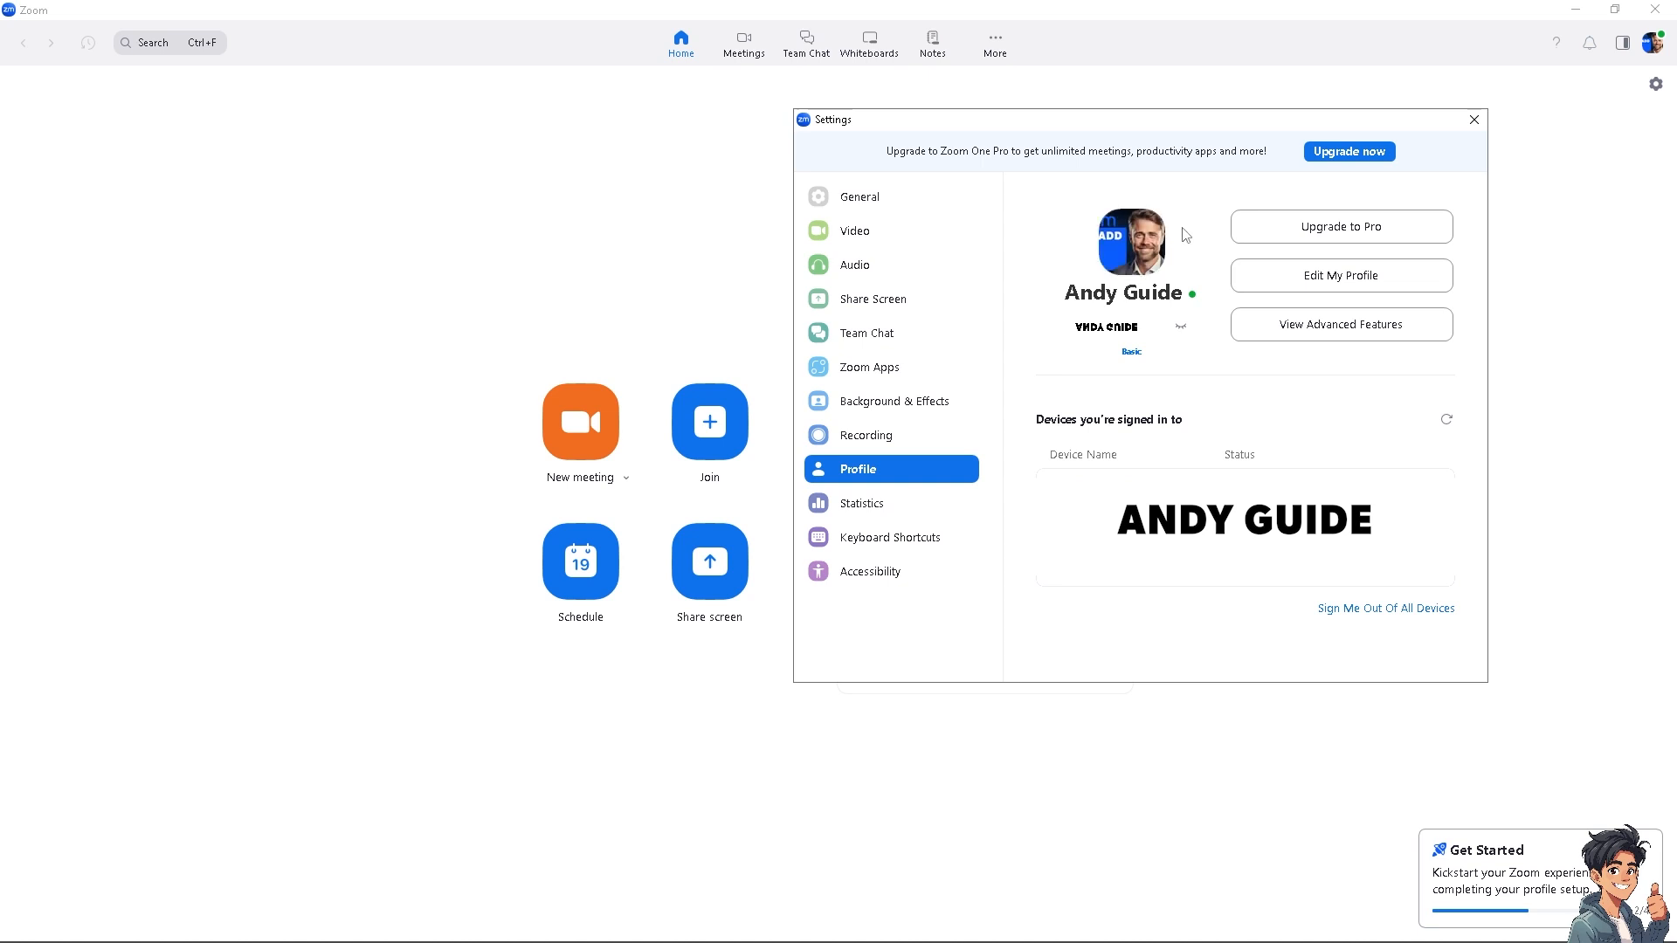
pyautogui.moveTo(1630, 495)
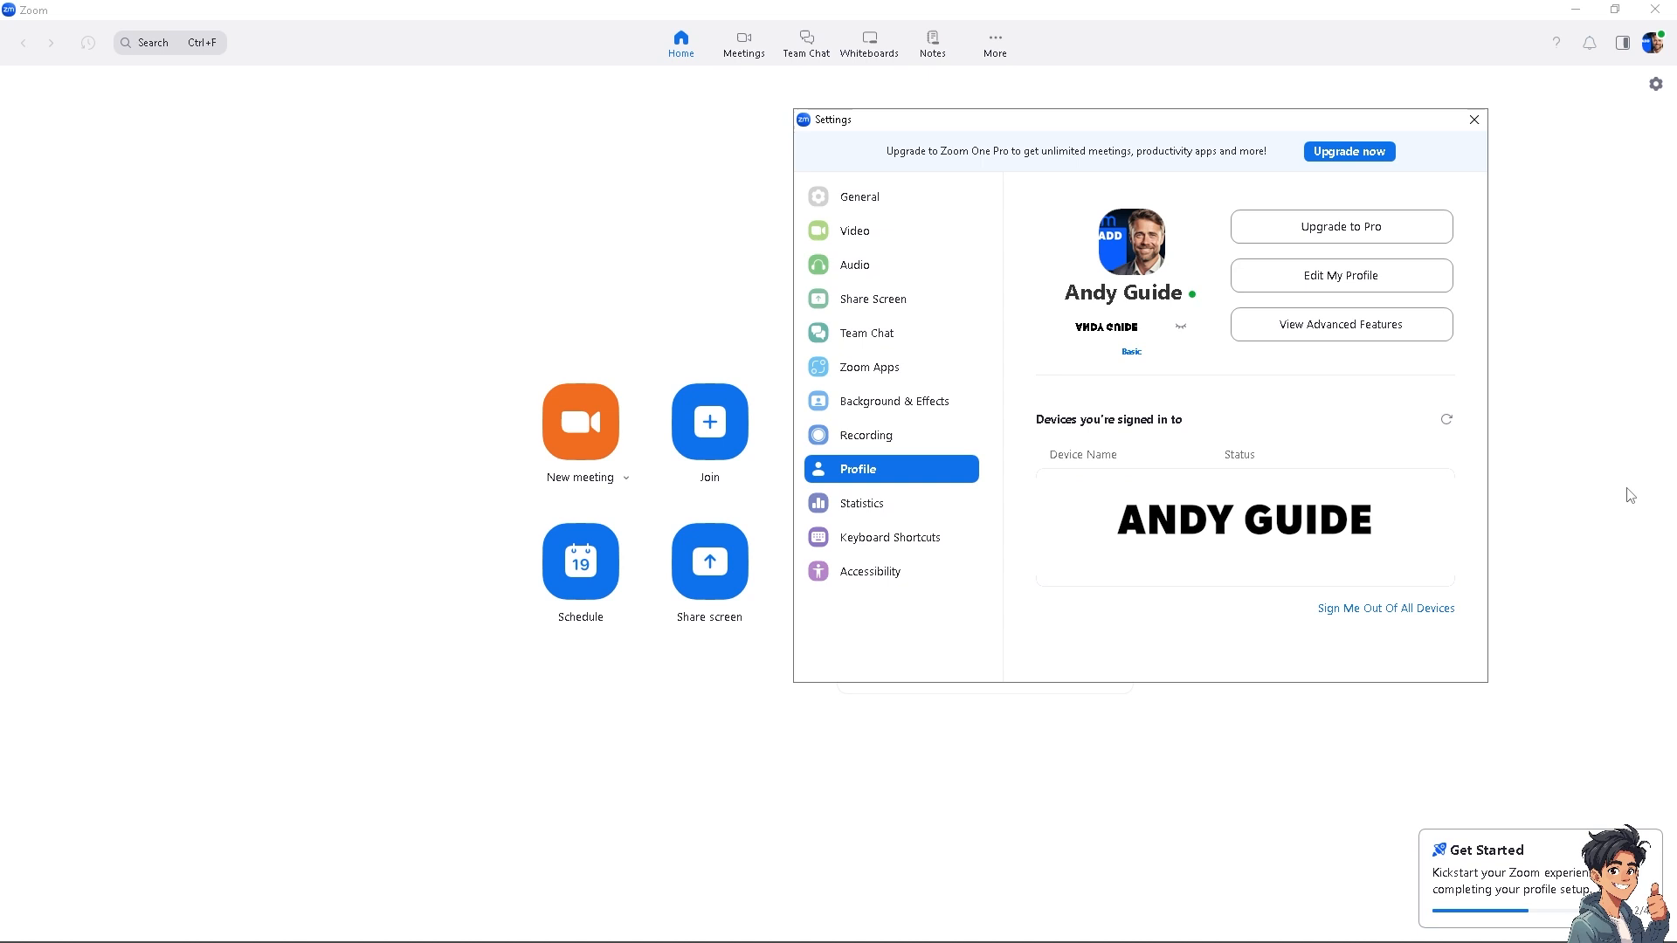
pyautogui.moveTo(1474, 119)
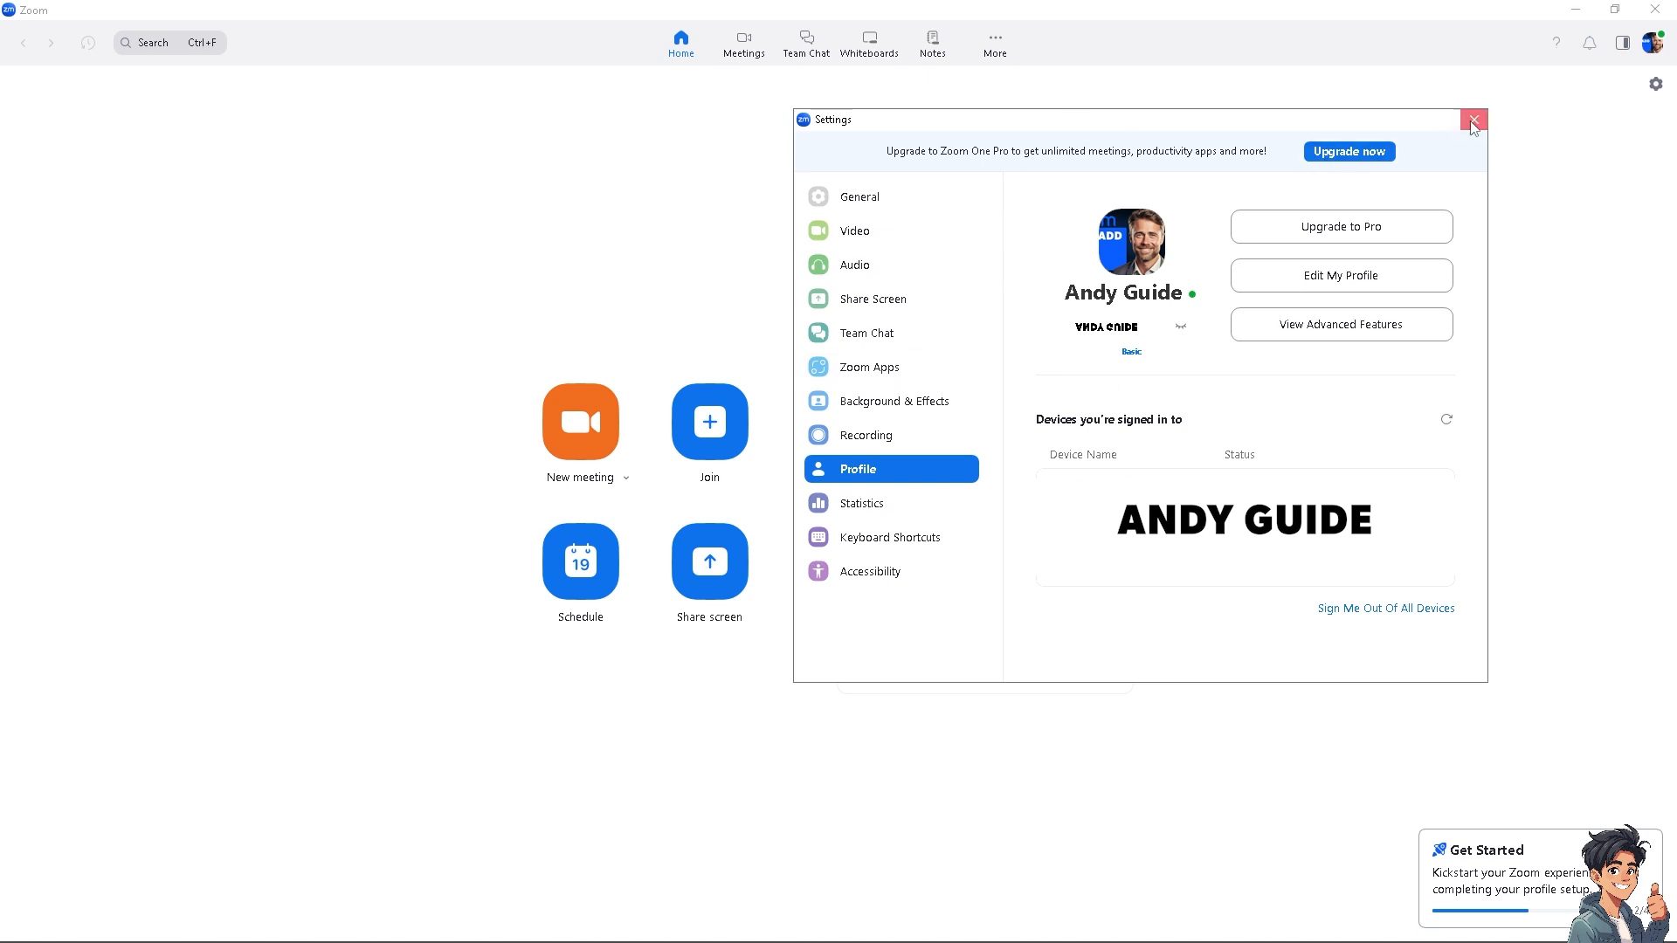
# - Close Zoom Settings and switch to the Zoom Support site in the browser
pyautogui.click(1474, 120)
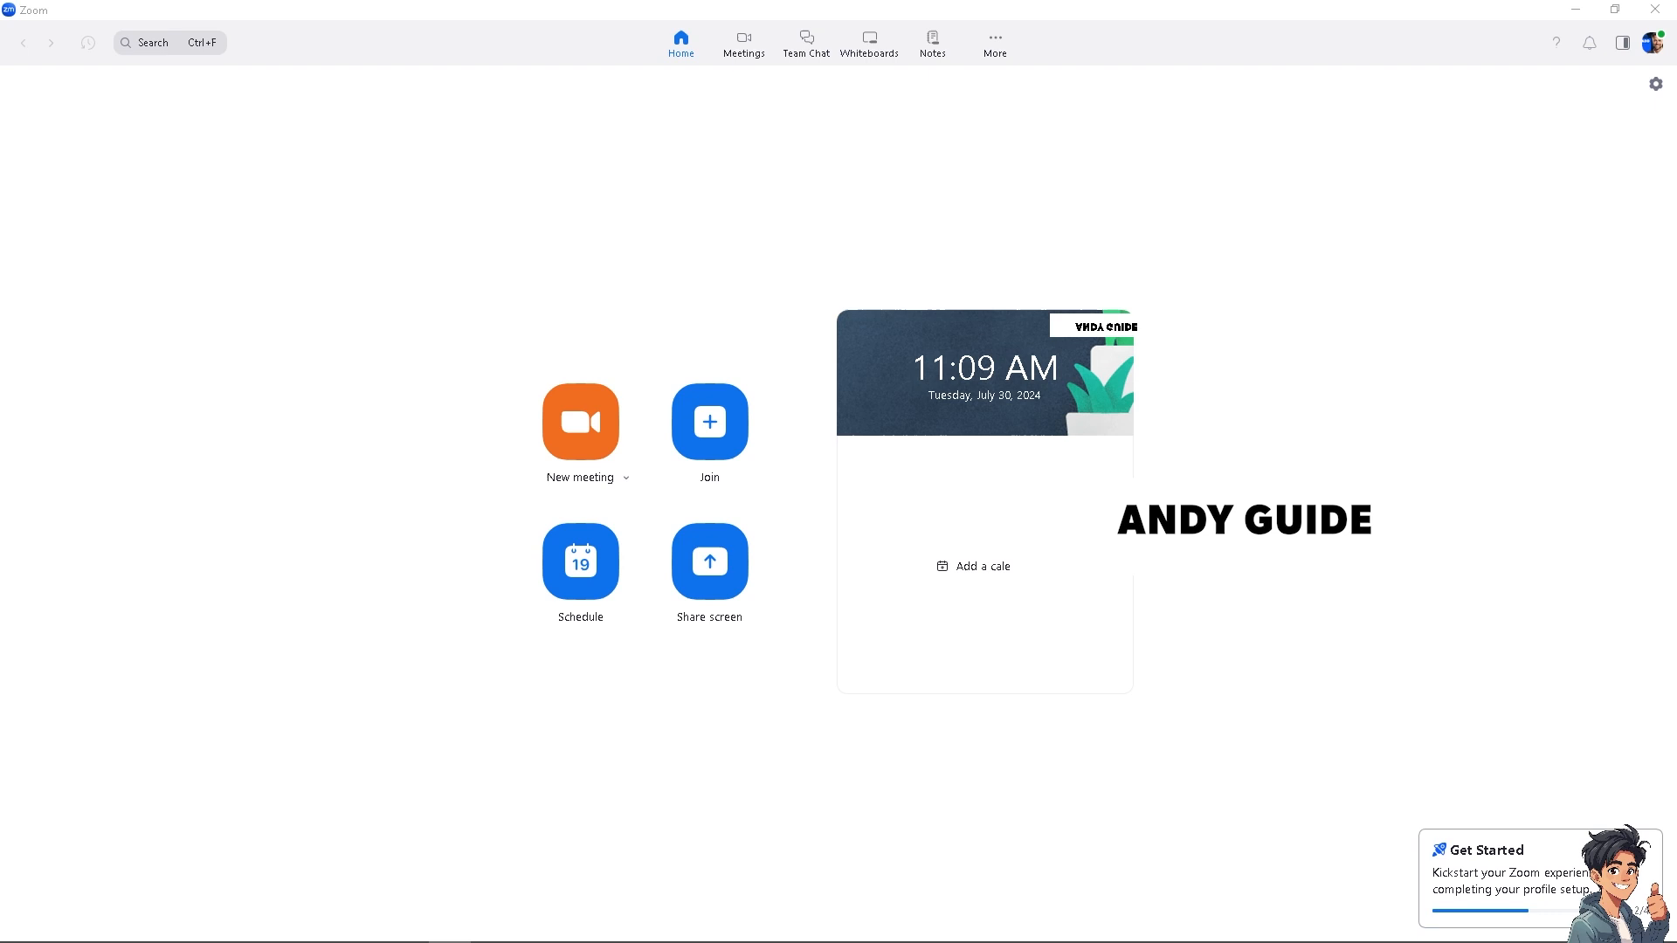
pyautogui.click(1656, 84)
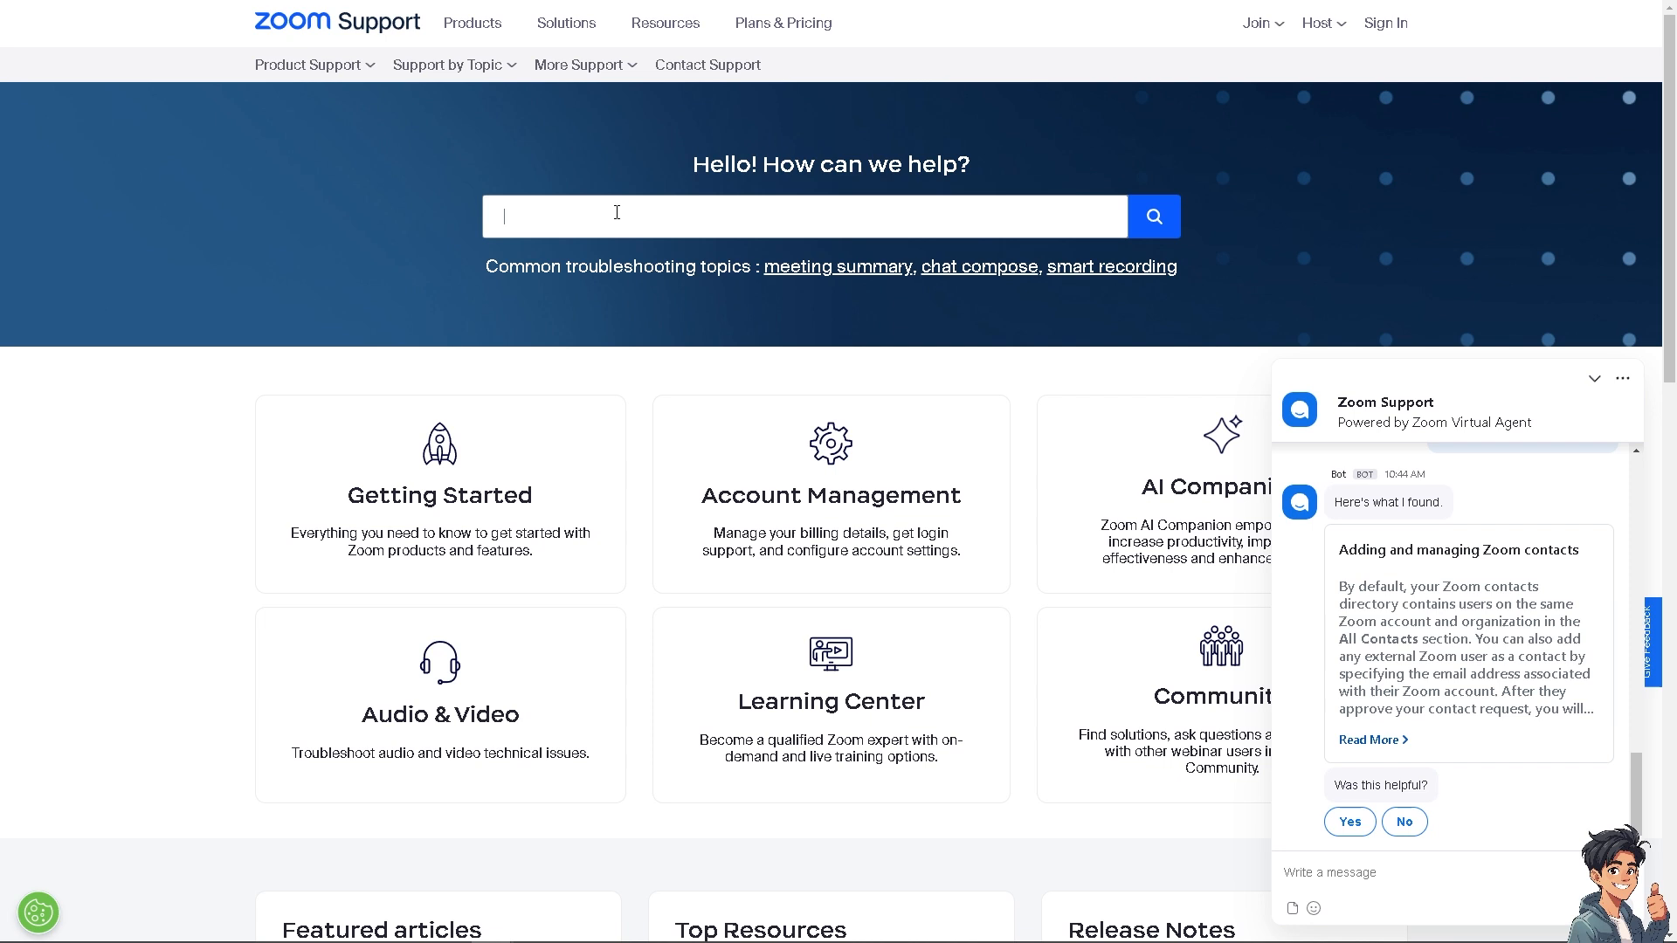
# - Search Zoom Support for 'How to Add Profile Picture in Zoom (No Camera)' and scroll down
pyautogui.write('How to Add Profile Picture in Zoom (No Camera)')
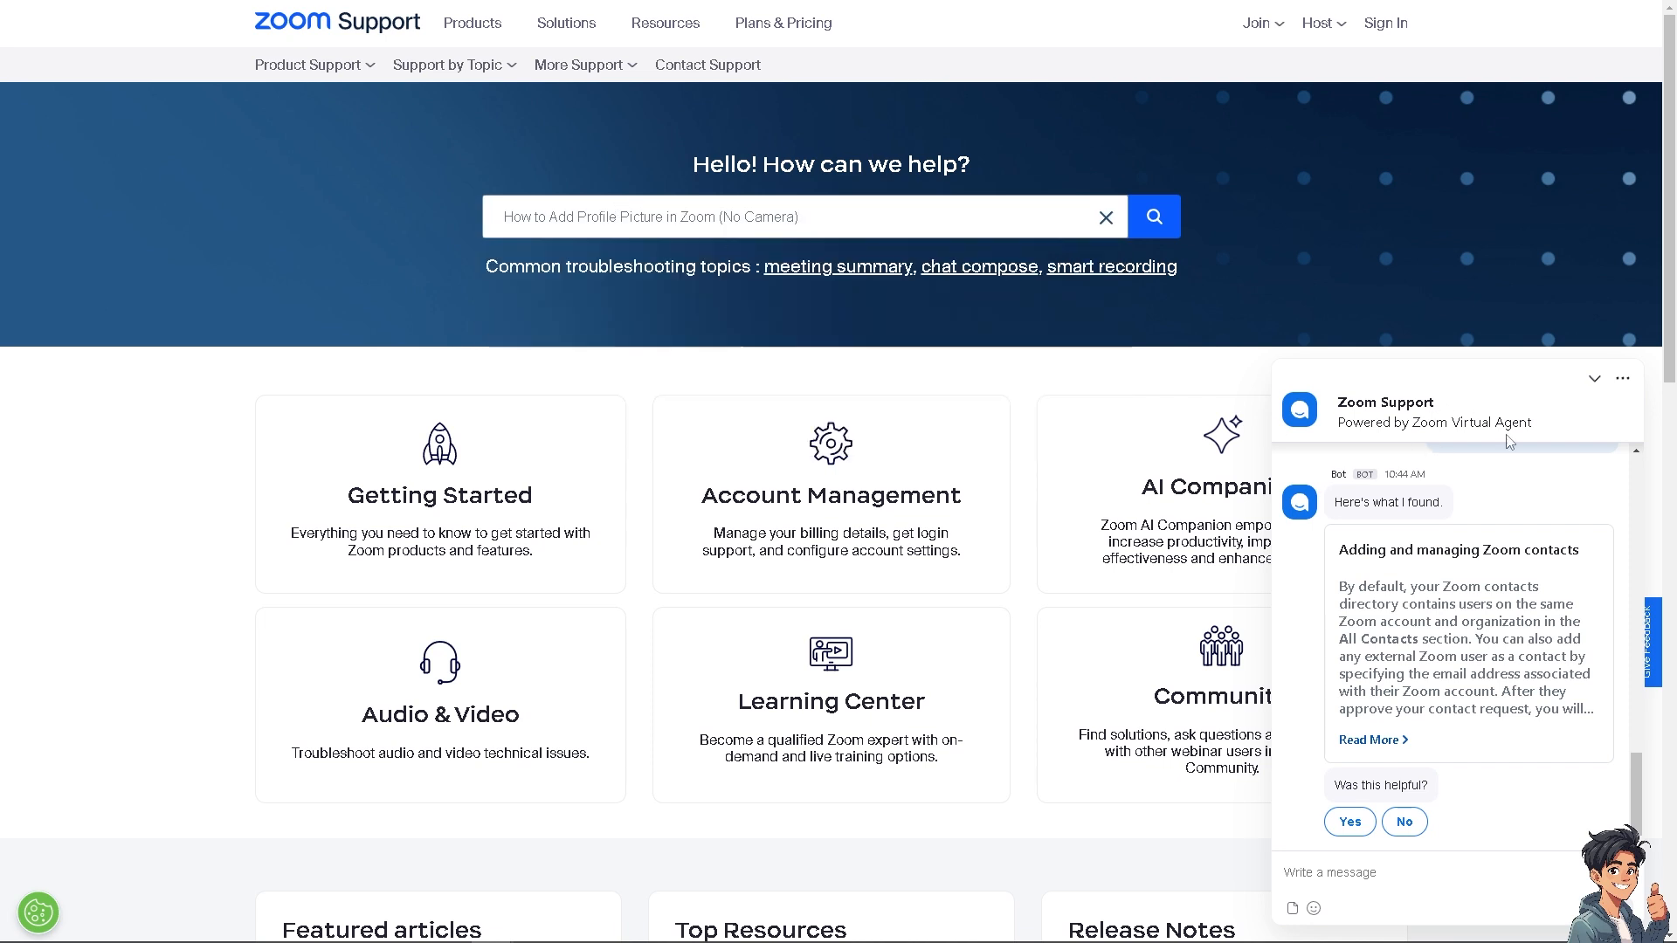
pyautogui.moveTo(1429, 815)
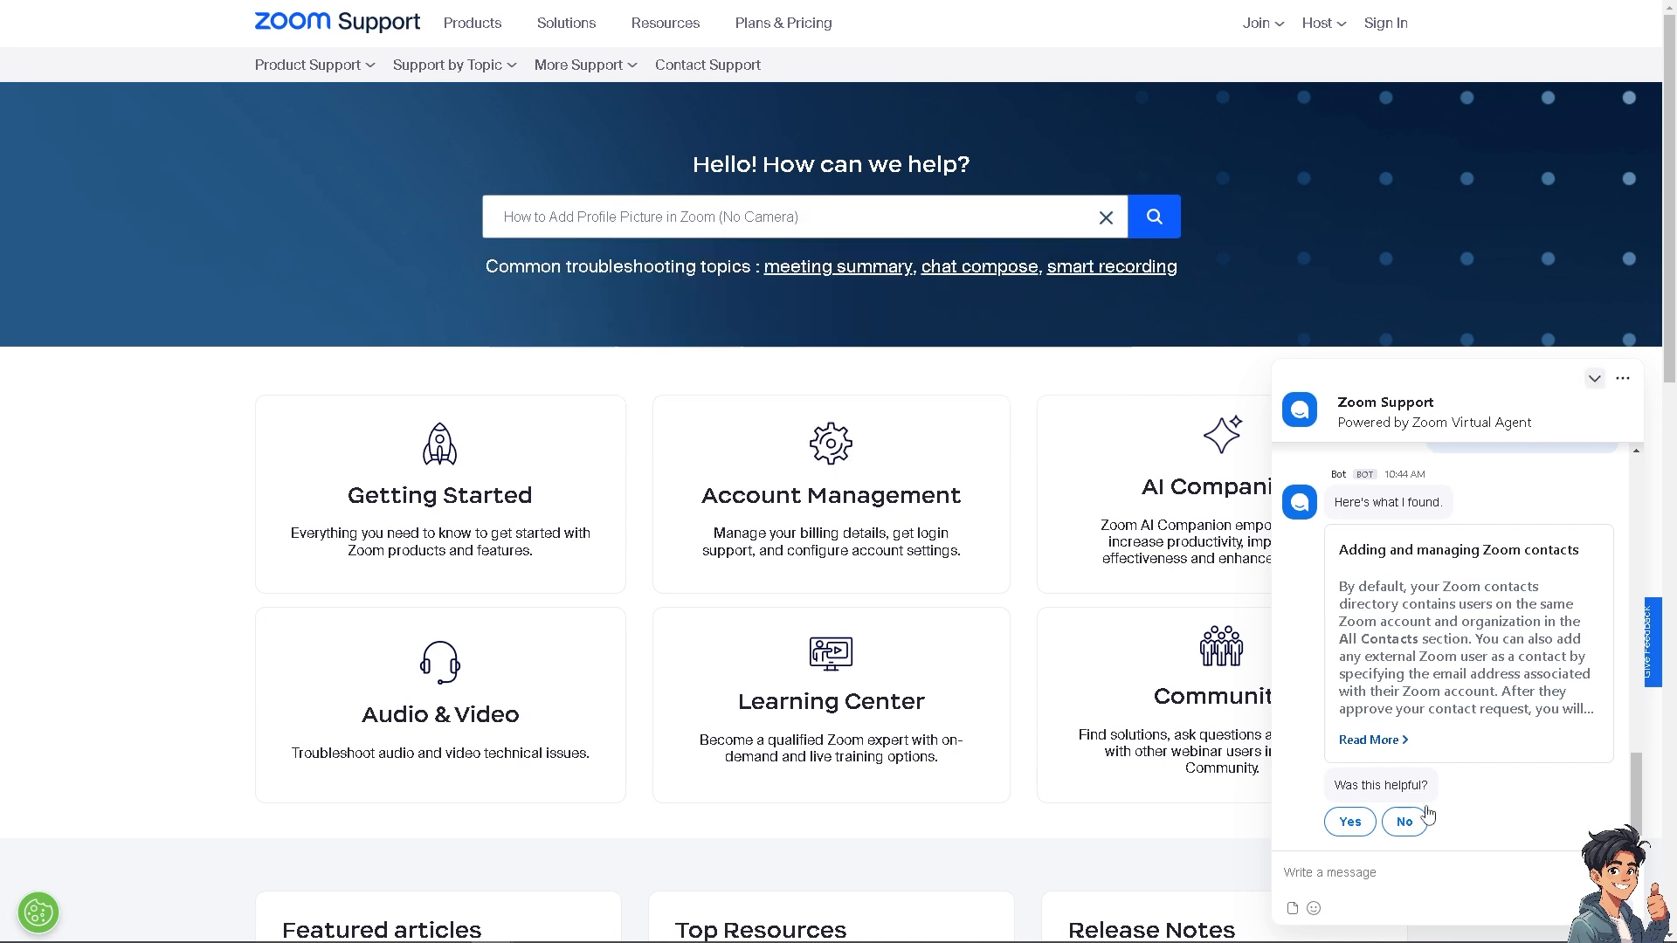
pyautogui.scroll(-3)
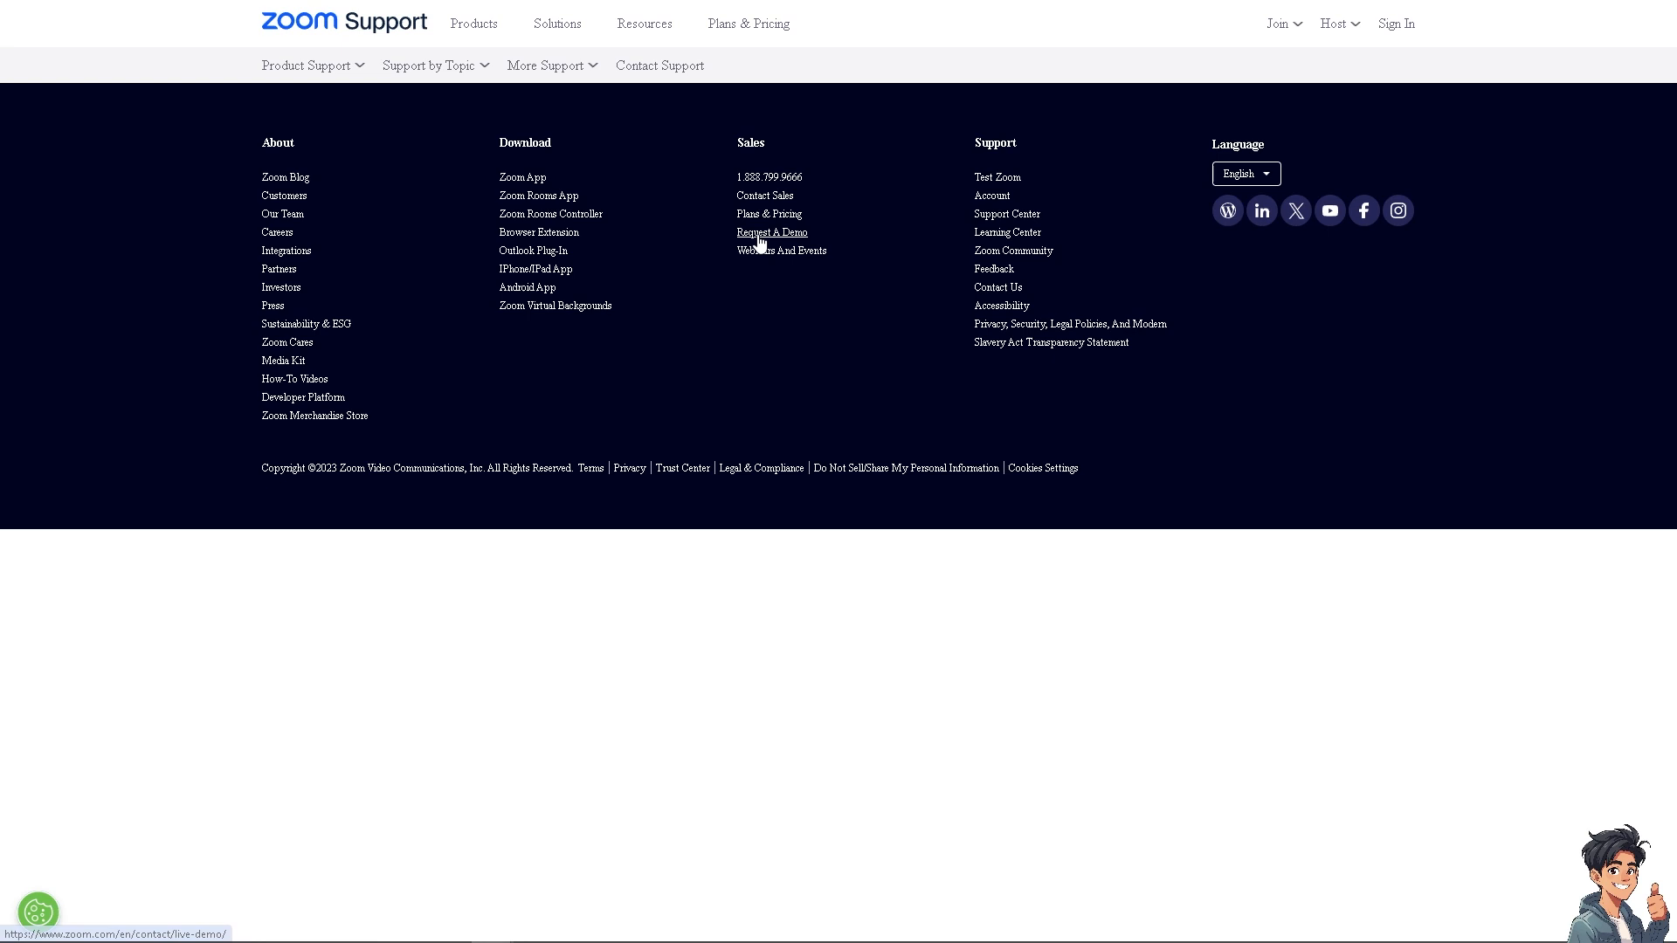